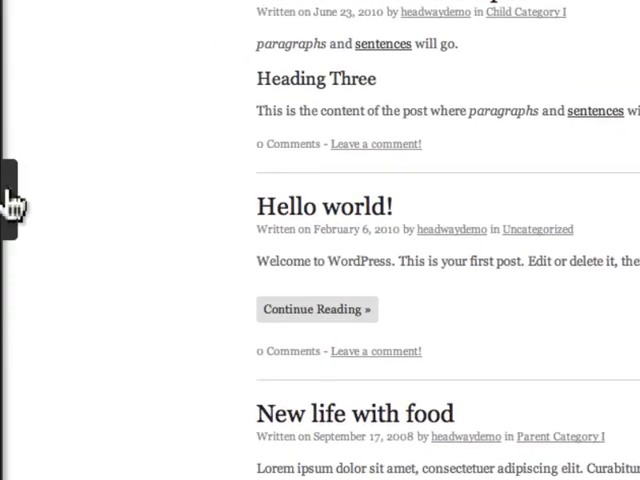
# Step: Launch the Quick Start Wizard from Tools, keeping the Content | Sidebar layout
pyautogui.click(12, 205)
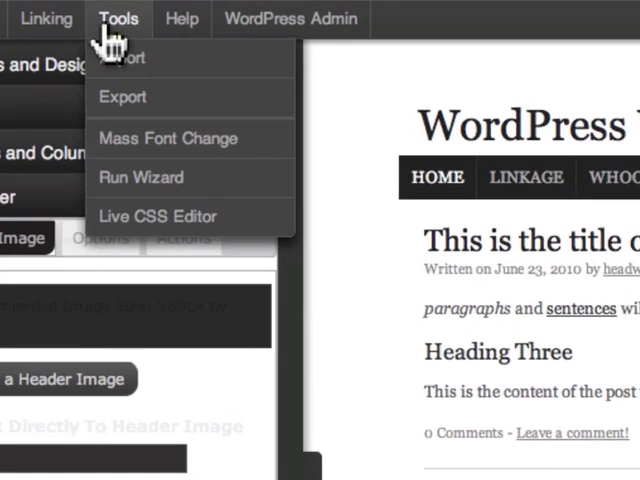
pyautogui.click(141, 177)
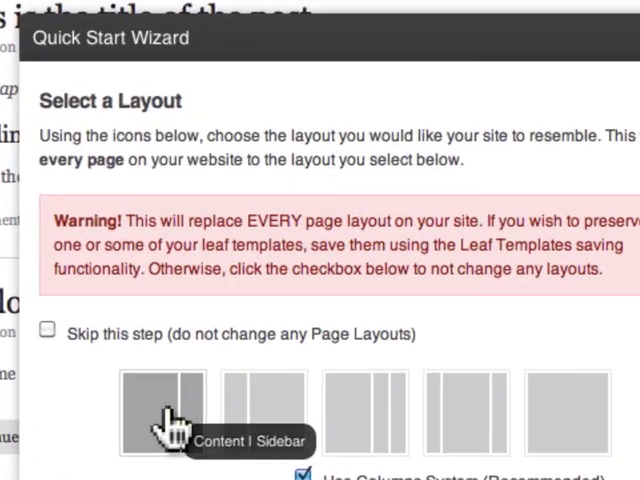
pyautogui.scroll(-3)
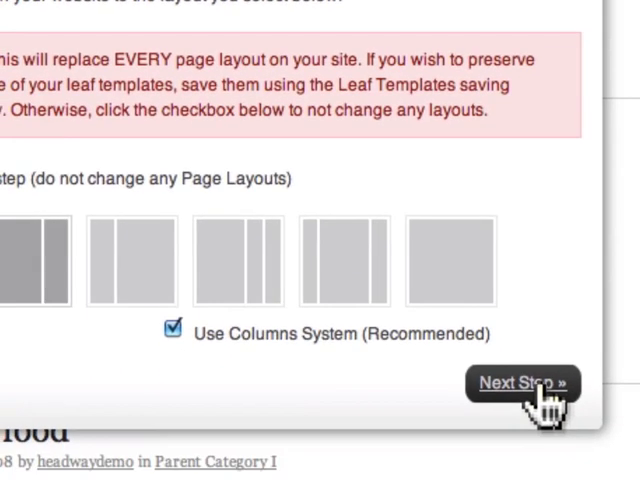
# Step: Upload a header image in the wizard and continue to colours
pyautogui.click(523, 383)
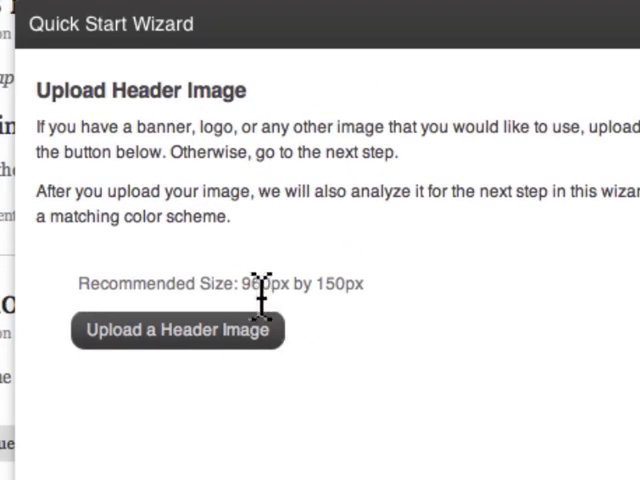
pyautogui.click(177, 329)
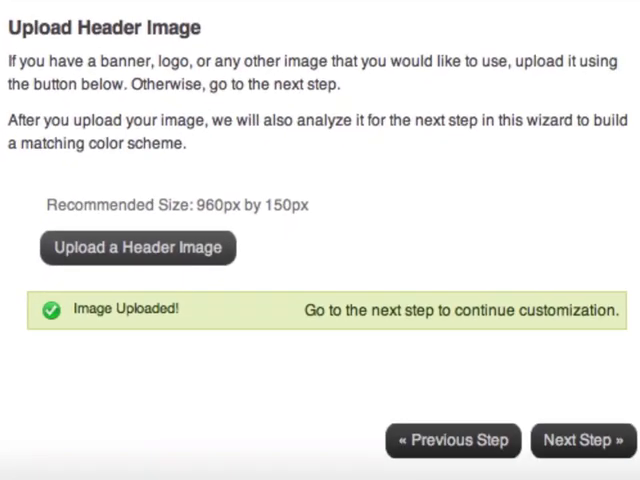
pyautogui.click(581, 440)
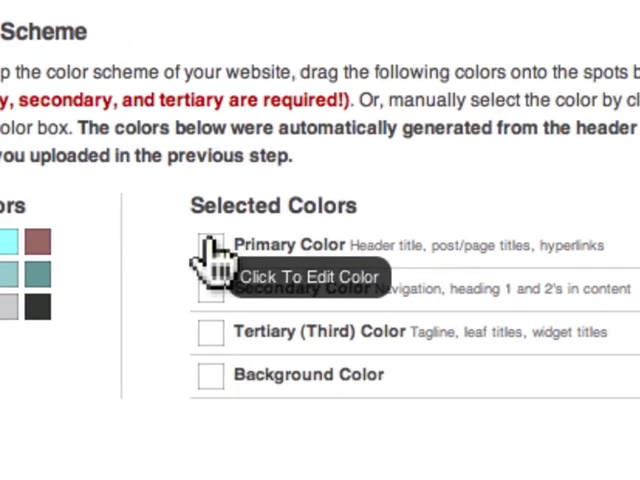
# Step: Assign dark grey, orange and grey as primary, secondary and tertiary colours, then edit the background colour
pyautogui.scroll(-3)
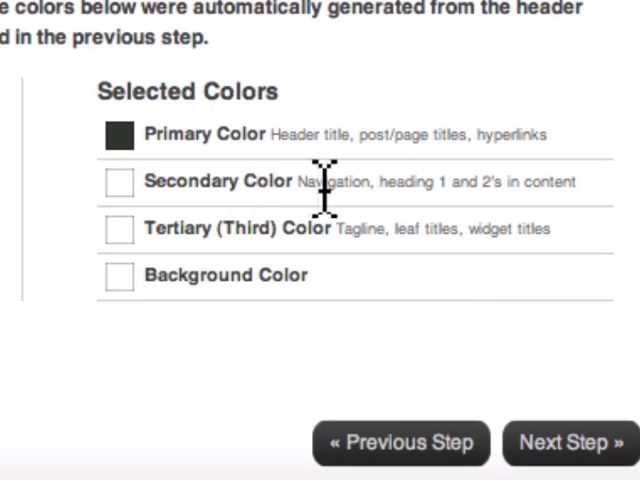
pyautogui.moveTo(570, 195)
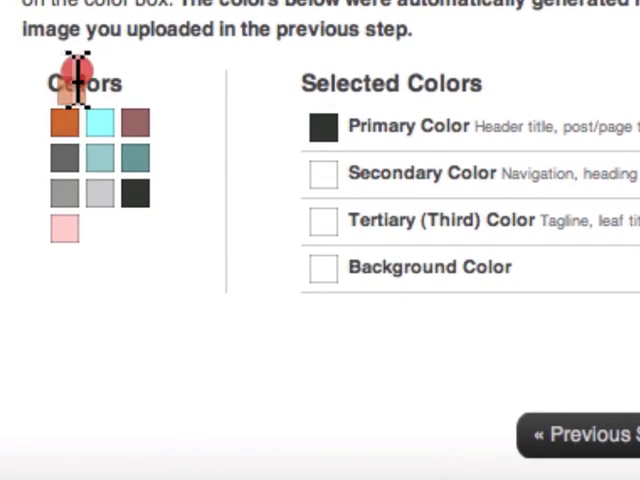
pyautogui.click(322, 173)
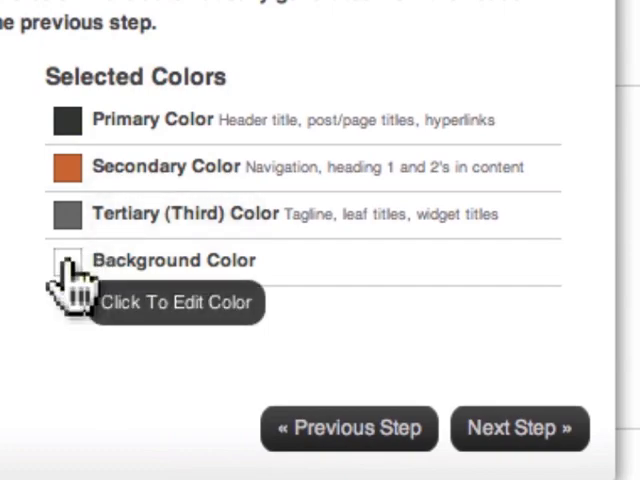
pyautogui.click(519, 428)
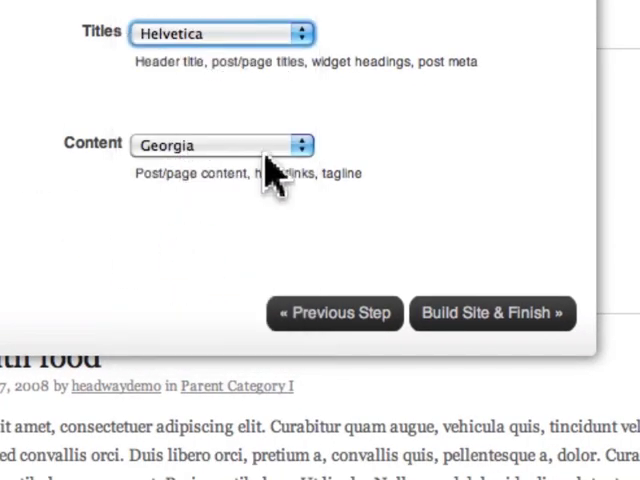
# Step: Switch the content font to Verdana and build the site
pyautogui.click(217, 145)
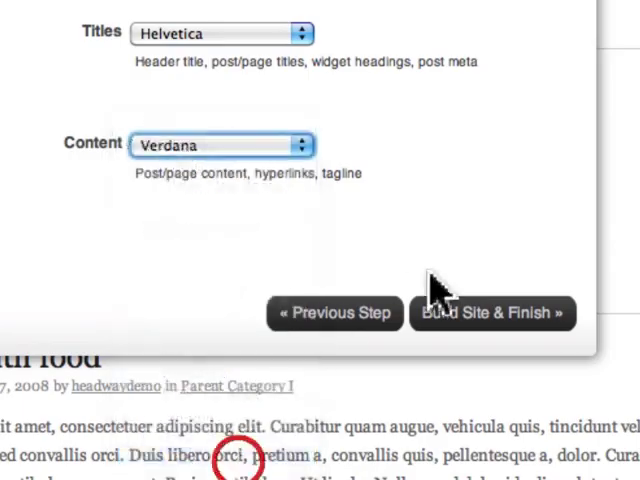
pyautogui.click(491, 313)
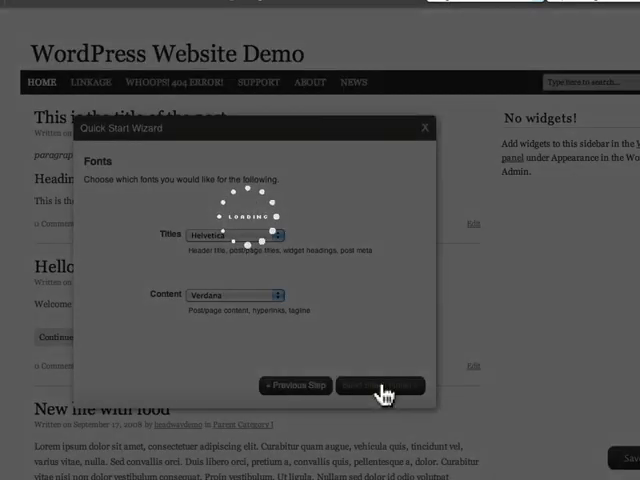
pyautogui.click(380, 386)
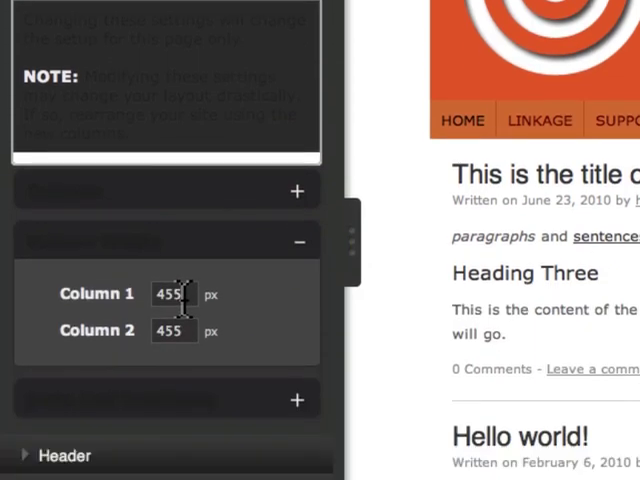
# Step: Set Column 1 to 600px and Column 2 to 310px
pyautogui.write('600')
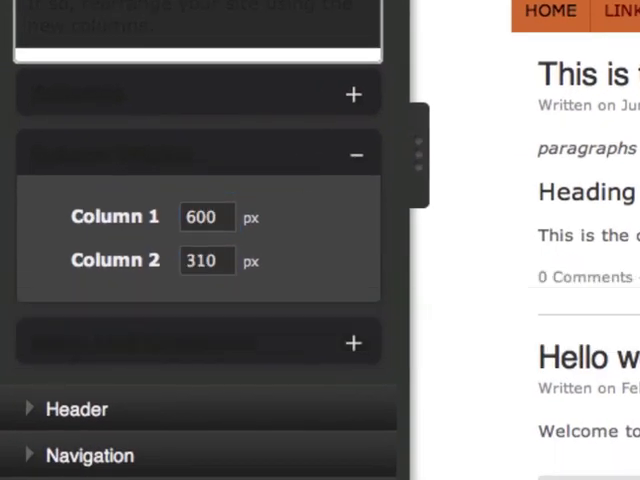
pyautogui.click(95, 134)
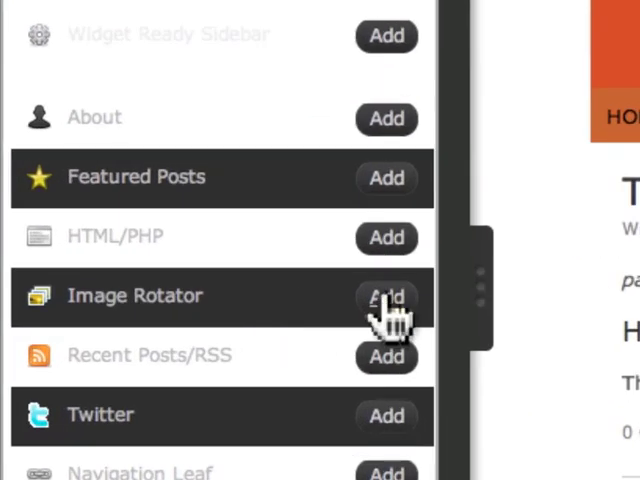
# Step: Add a 300px-tall Image Rotator leaf and open its settings
pyautogui.click(386, 296)
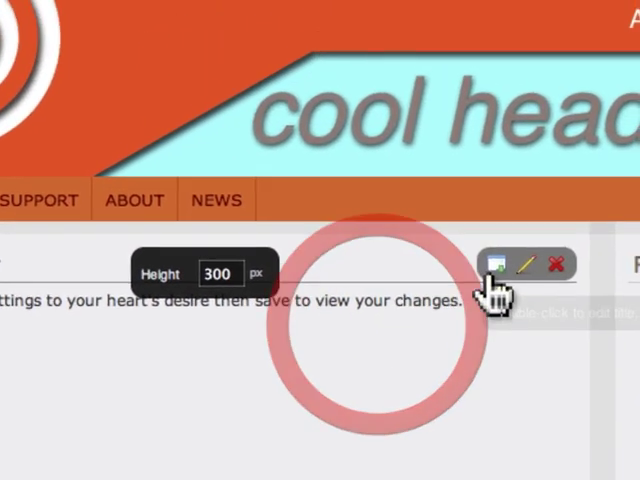
pyautogui.click(500, 263)
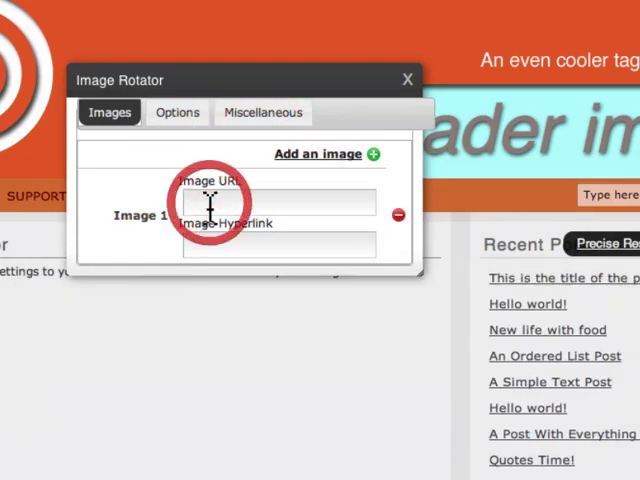
# Step: Enter rotatingimage1.png and rotatingimage2.png as the rotator's image URLs
pyautogui.write('2010/11/rotatingimage1.png')
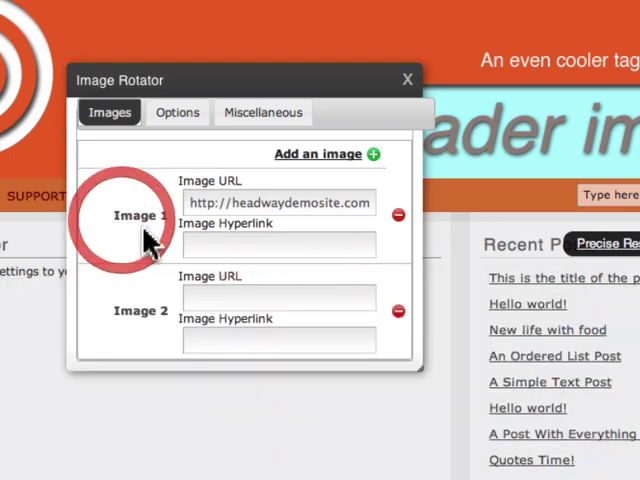
pyautogui.write('2010/11/rotatingimage2.png')
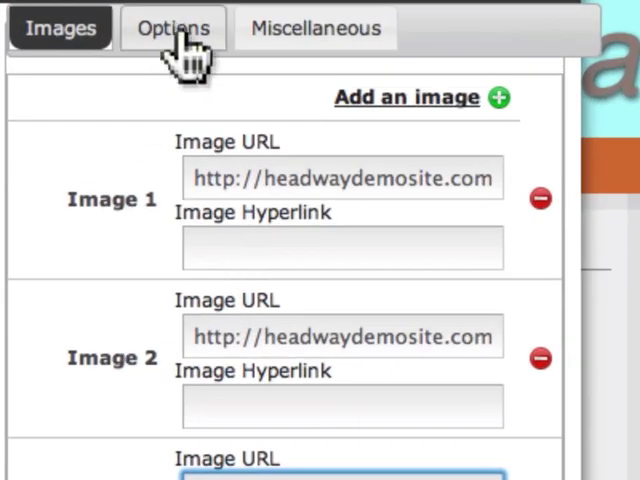
# Step: Set the rotator to Fade with a 5-second timeout and randomized order
pyautogui.click(172, 28)
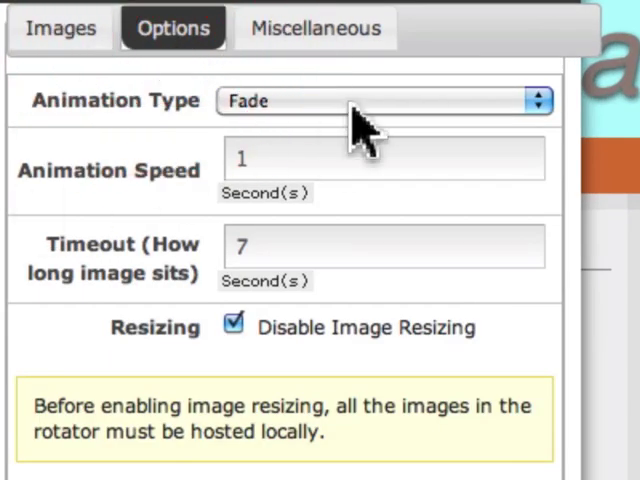
pyautogui.click(383, 100)
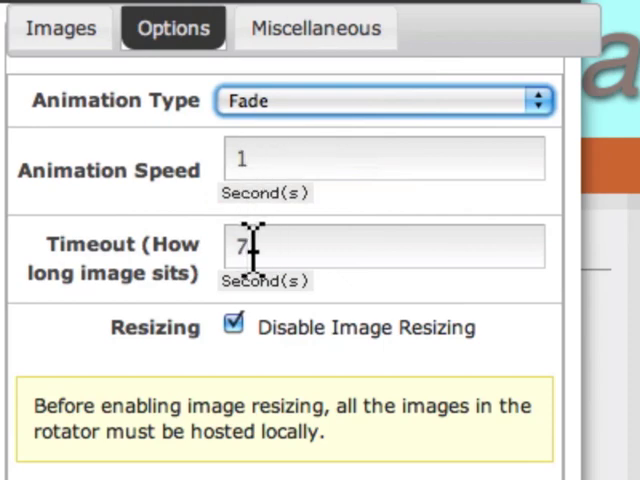
pyautogui.write('5')
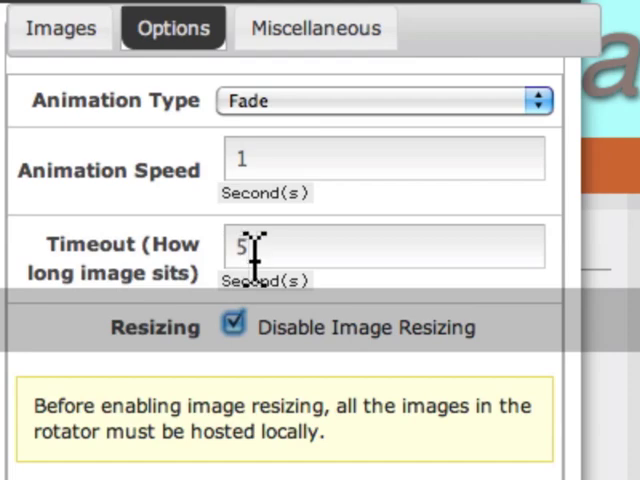
pyautogui.scroll(-3)
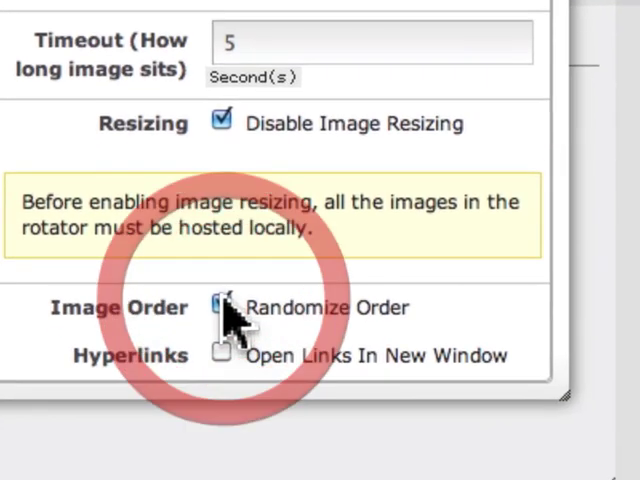
pyautogui.click(221, 307)
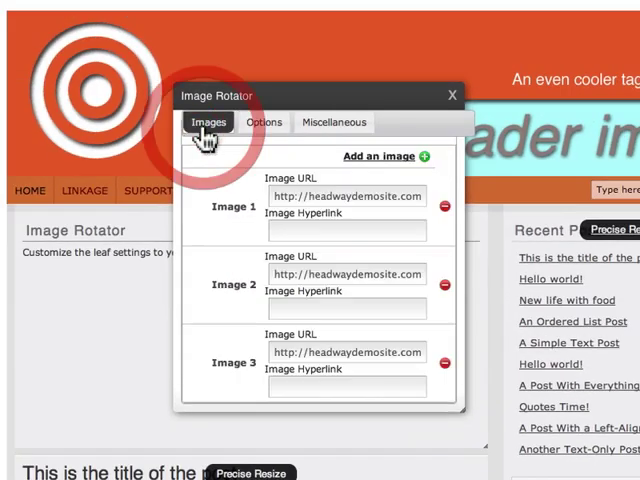
# Step: Save all changes and reload the visual editor
pyautogui.click(334, 122)
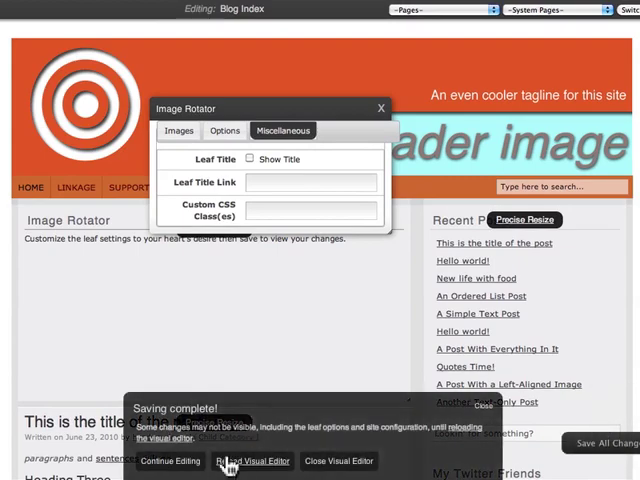
pyautogui.click(252, 461)
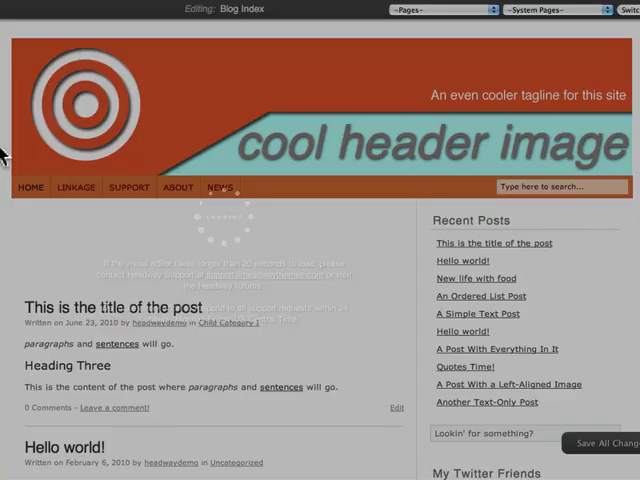